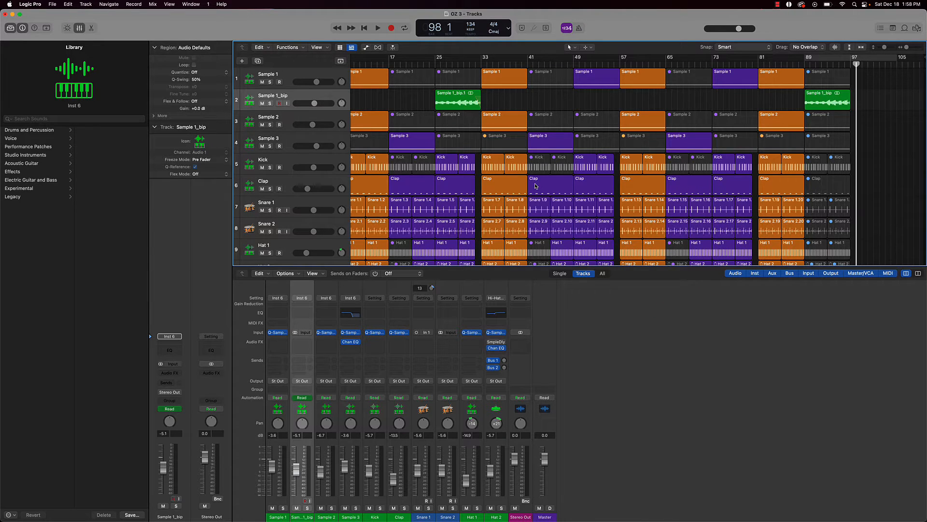
mouse_move(81, 500)
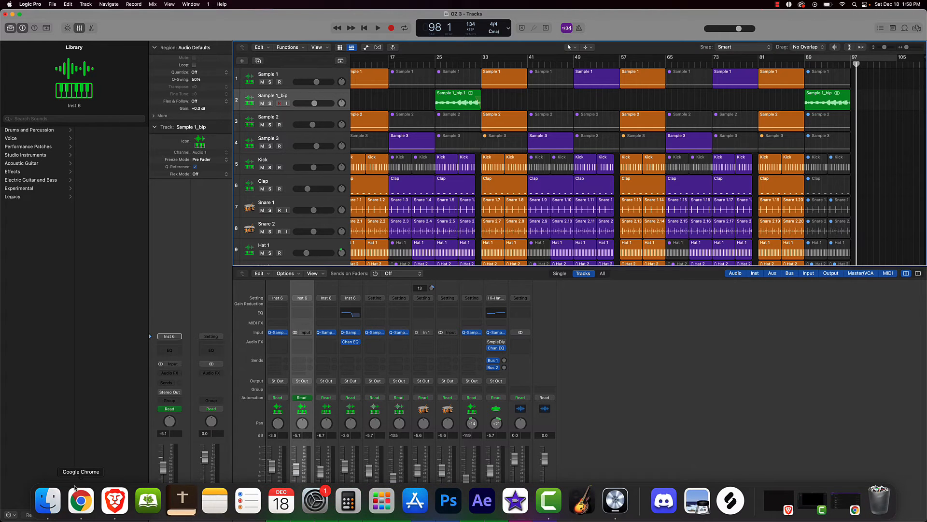
click(82, 501)
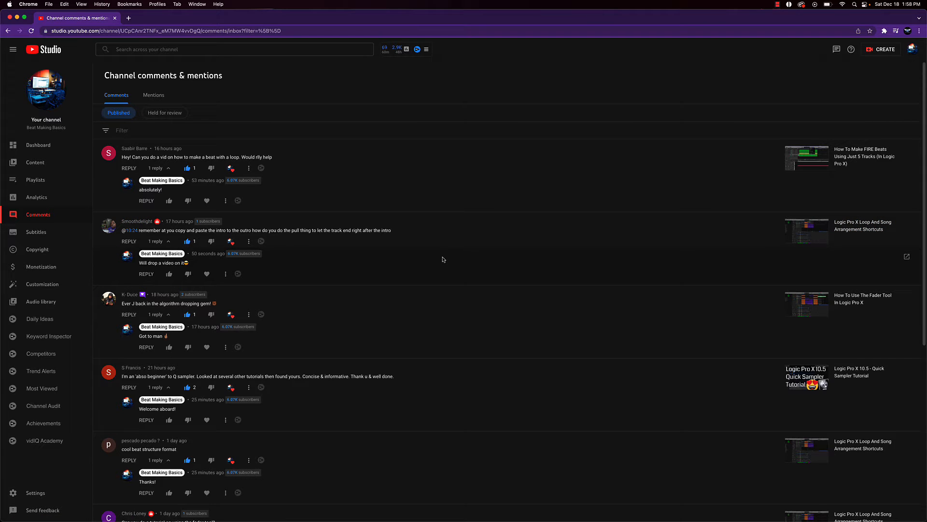
mouse_move(414, 255)
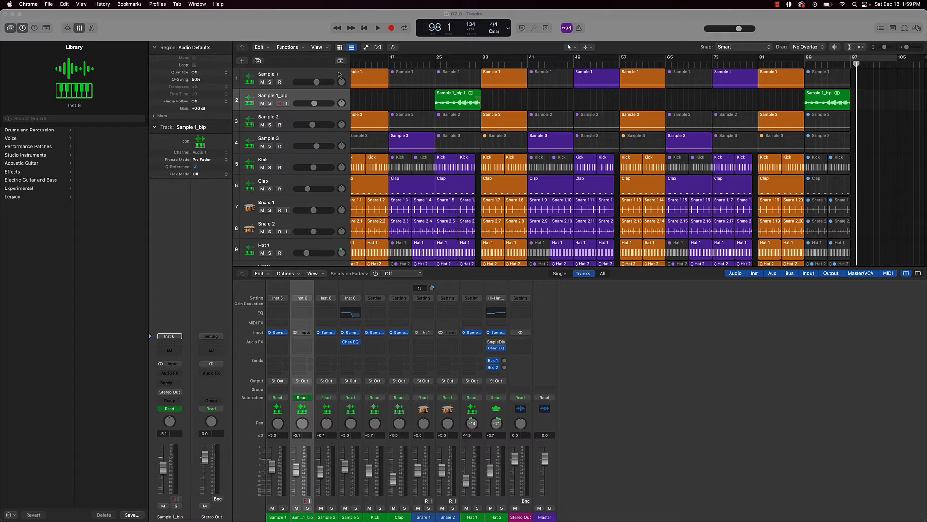
Scroll the Tracks area to bring bars 88–97 and the Sample 1_bip region into view
scroll(down, 3)
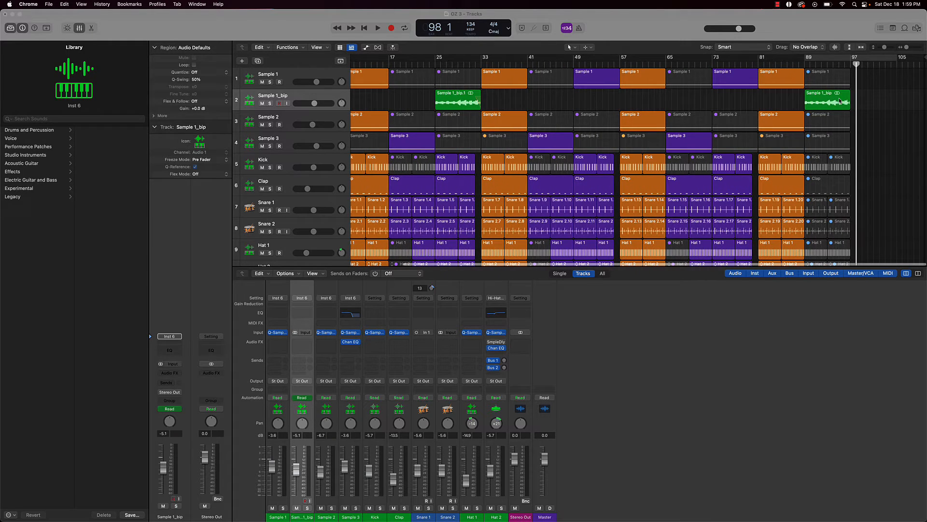
mouse_move(857, 98)
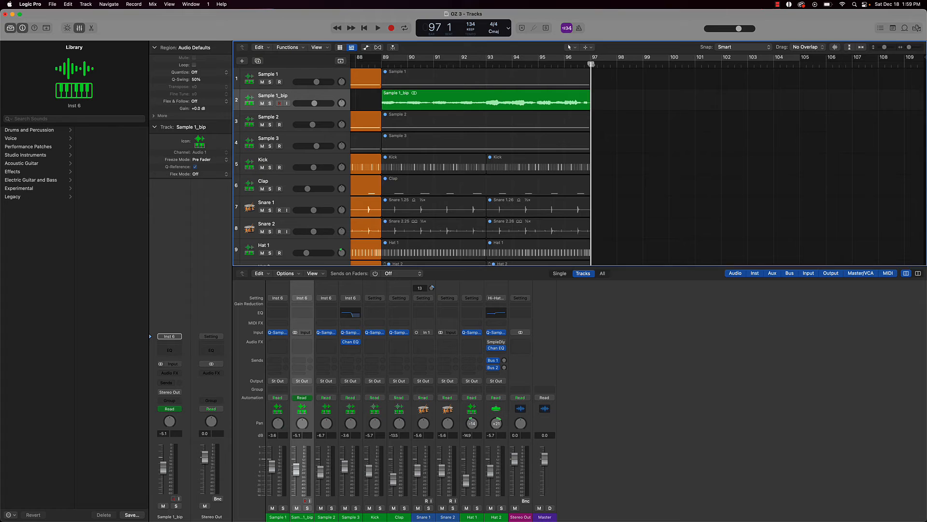
Move the playhead into the empty bars beyond bar 97 after the last region
click(377, 28)
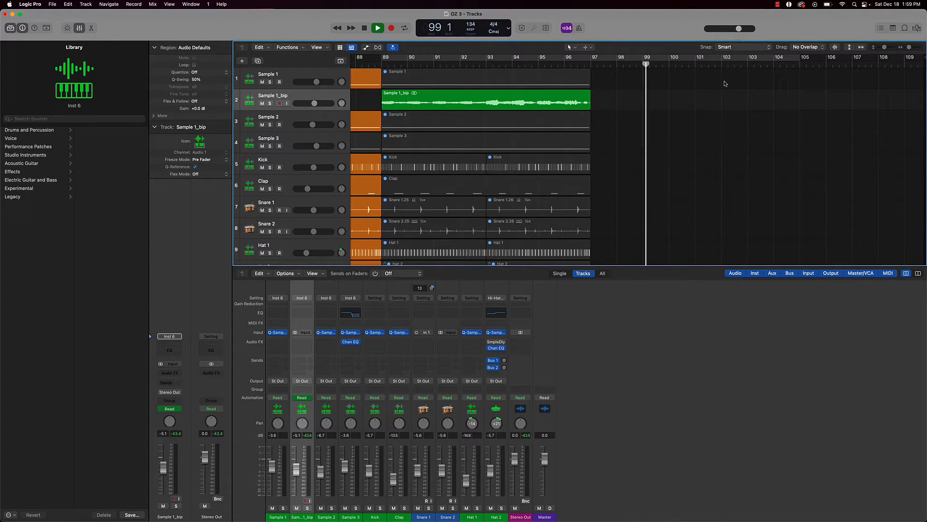
click(377, 28)
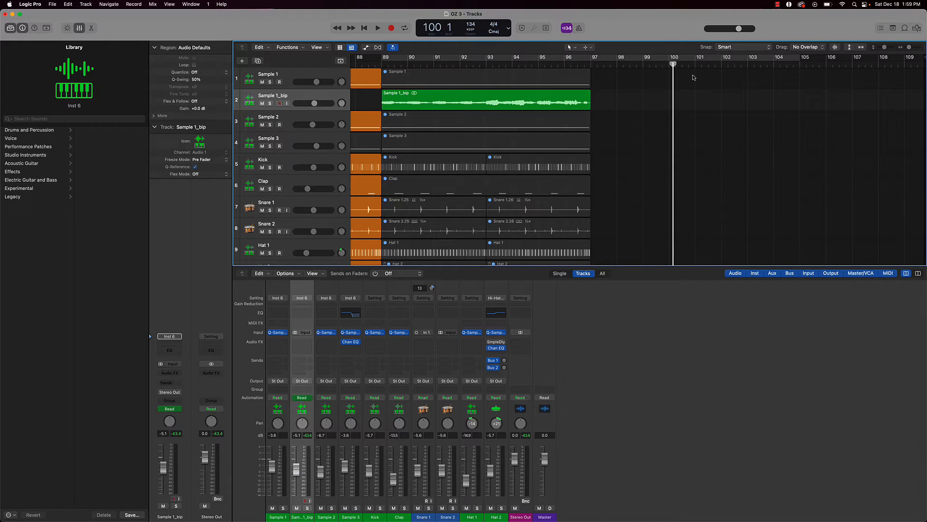
click(466, 28)
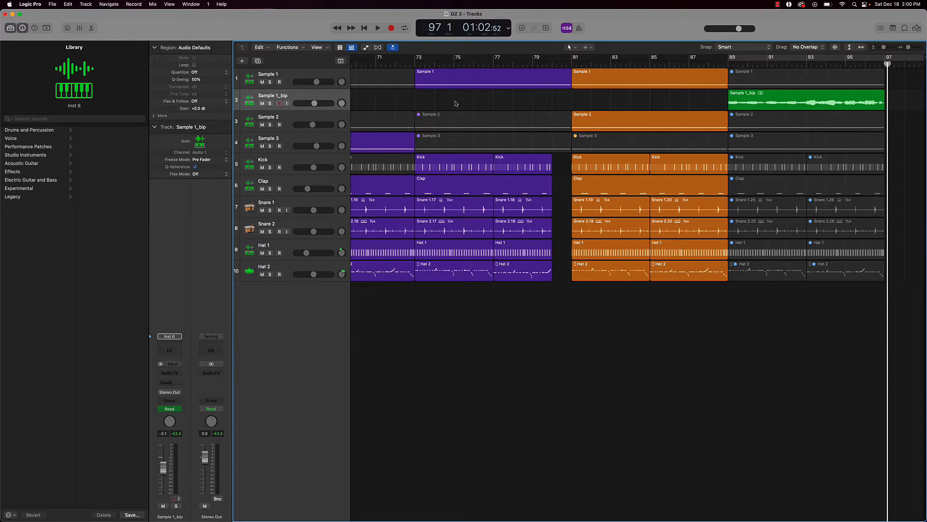
mouse_move(450, 107)
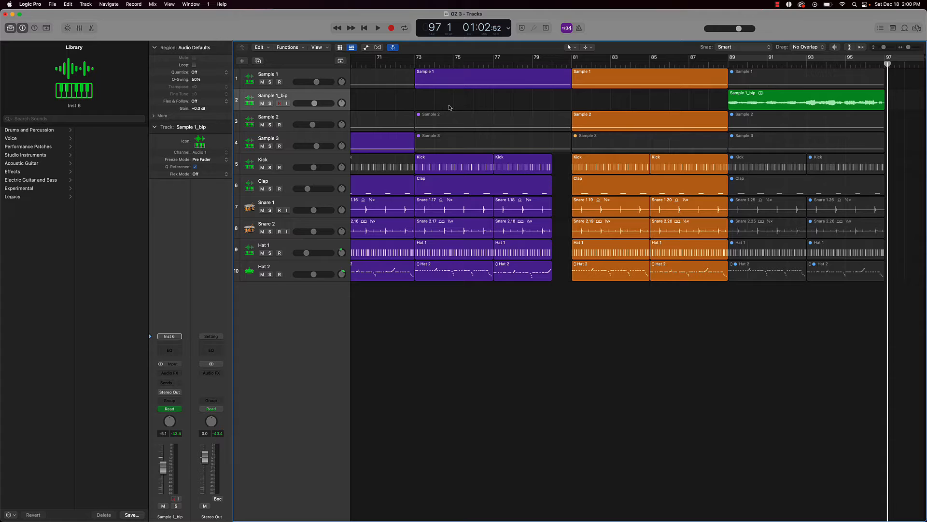
mouse_move(403, 58)
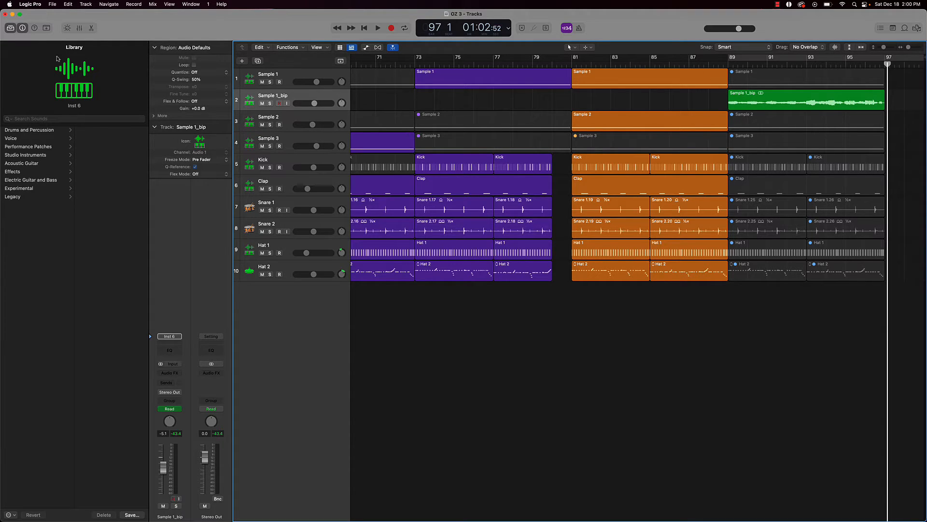
mouse_move(23, 28)
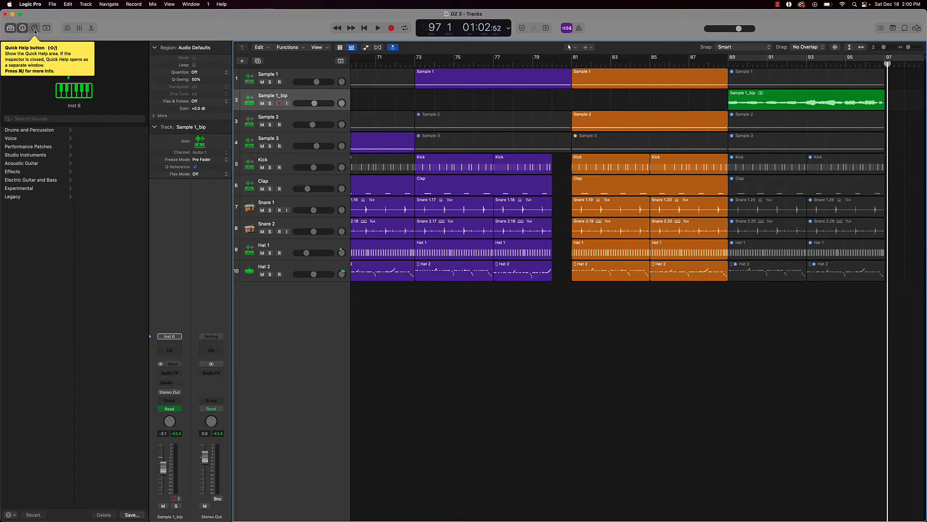
Show the Quick Help area at the top of the inspector
click(34, 28)
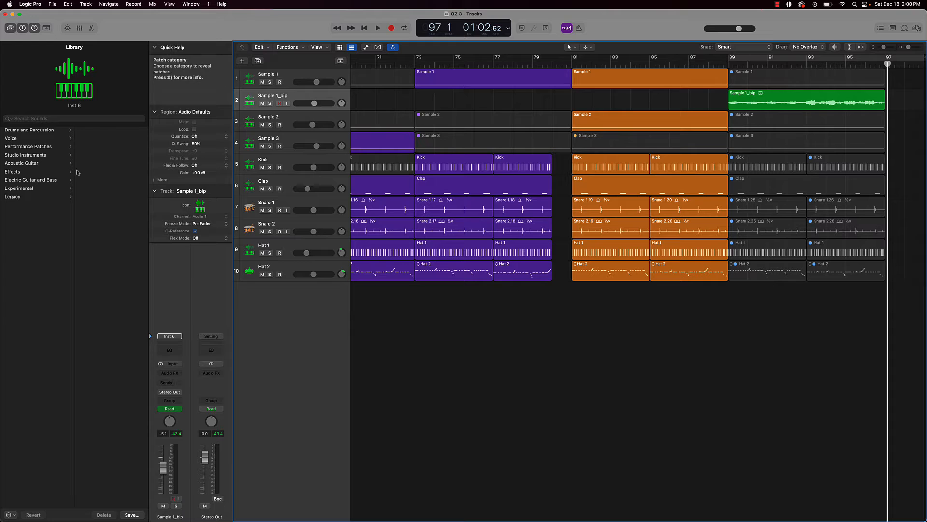
mouse_move(35, 195)
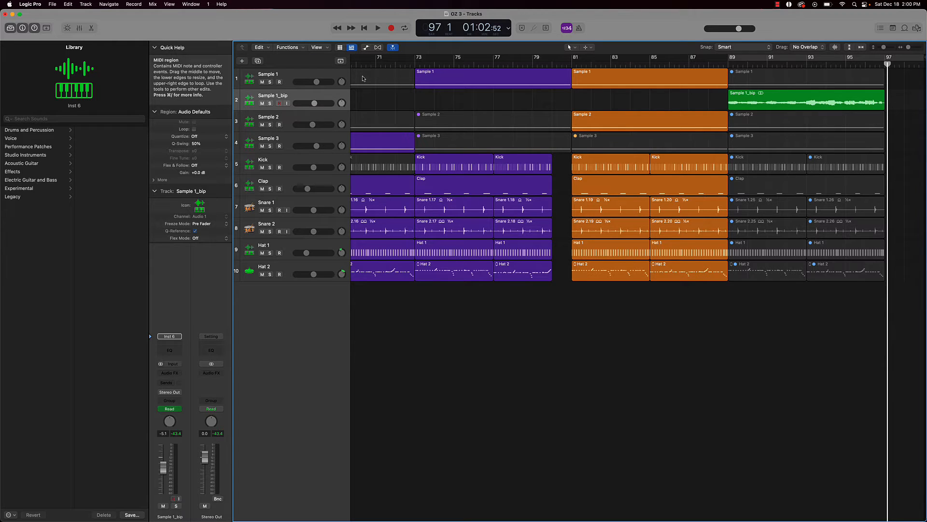
mouse_move(379, 103)
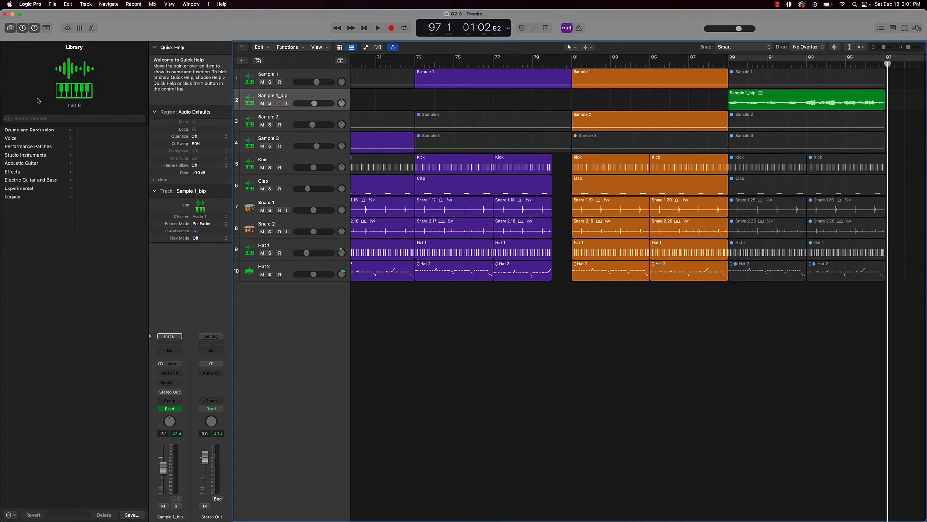
mouse_move(561, 192)
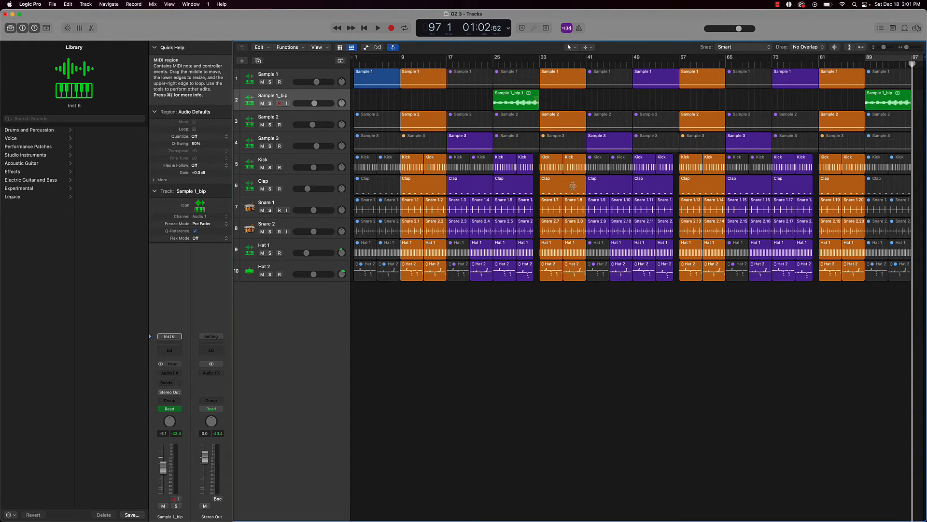
mouse_move(34, 28)
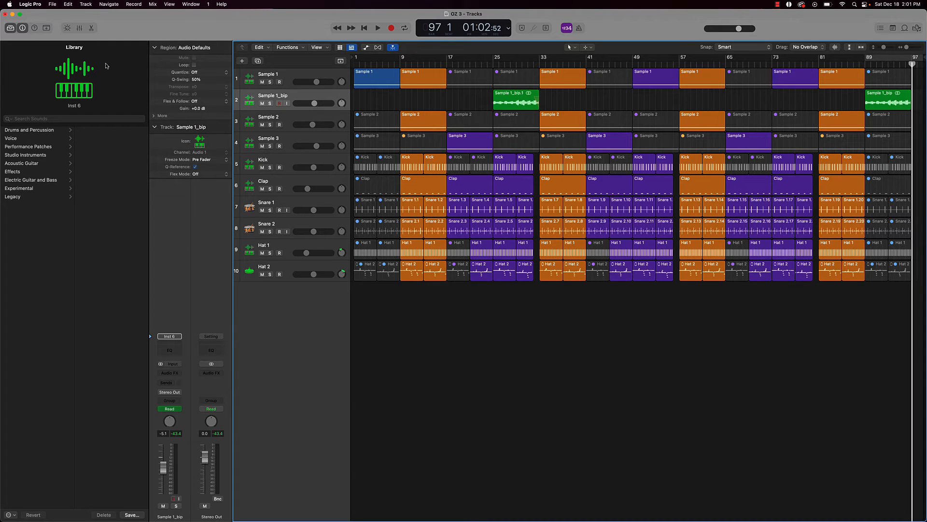
mouse_move(864, 58)
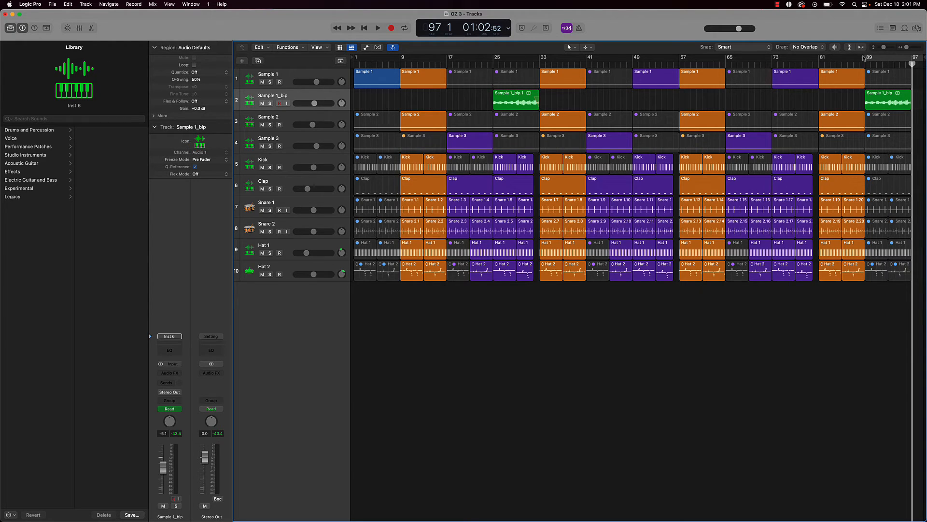